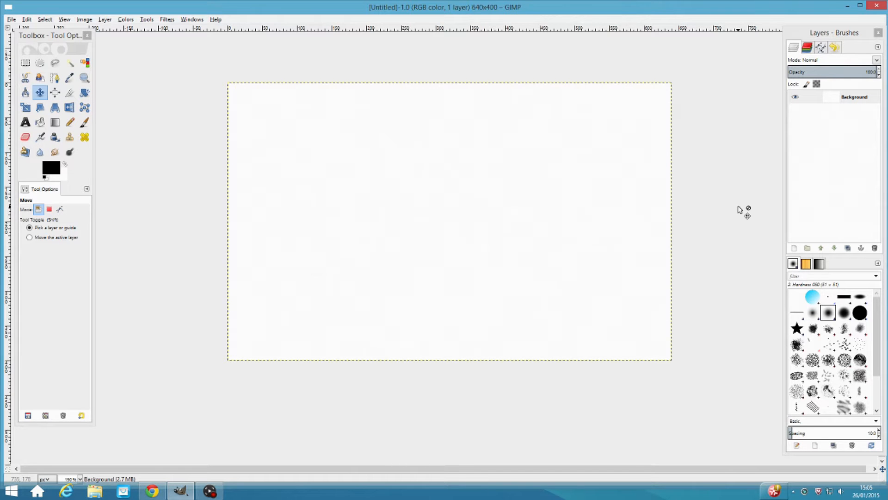
pyautogui.moveTo(733, 201)
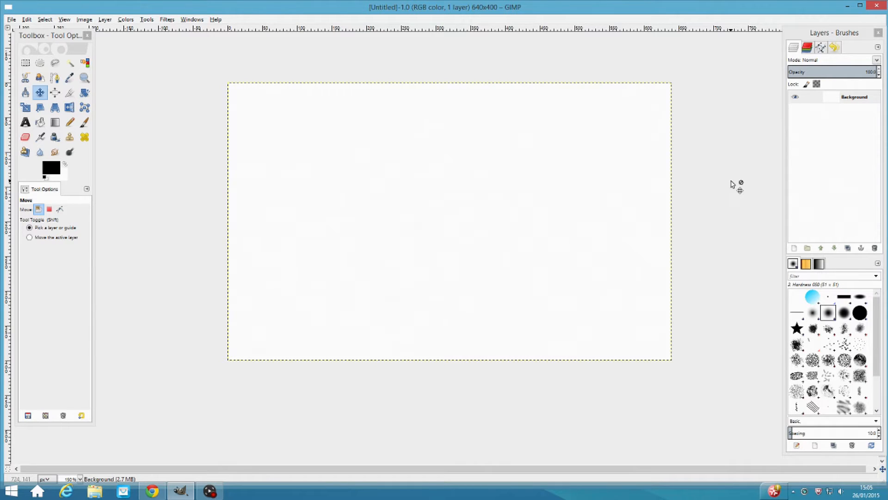
pyautogui.moveTo(336, 261)
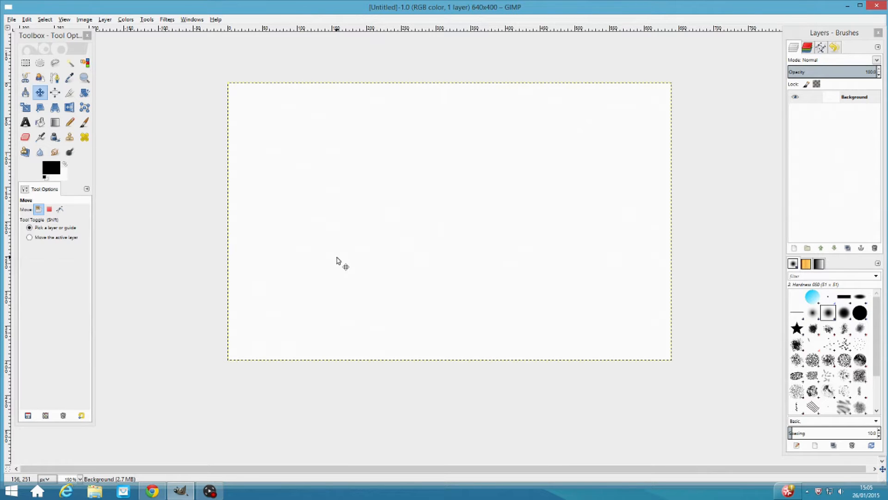
pyautogui.moveTo(386, 234)
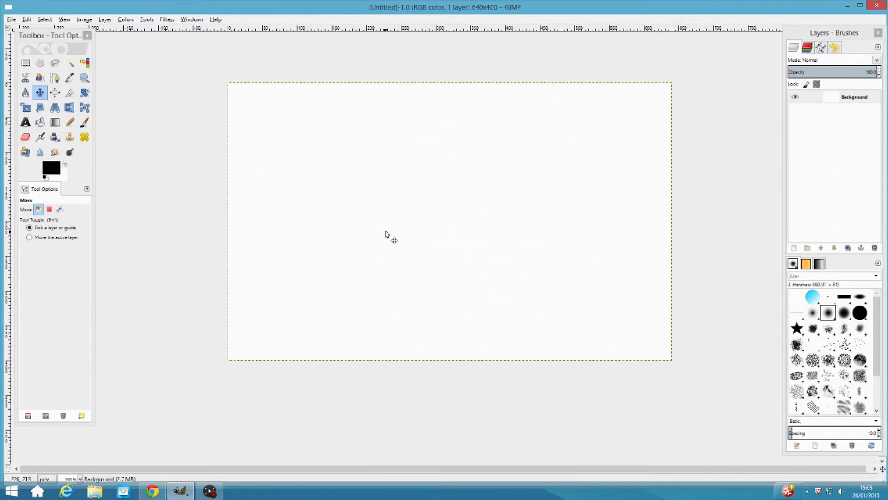
pyautogui.moveTo(389, 238)
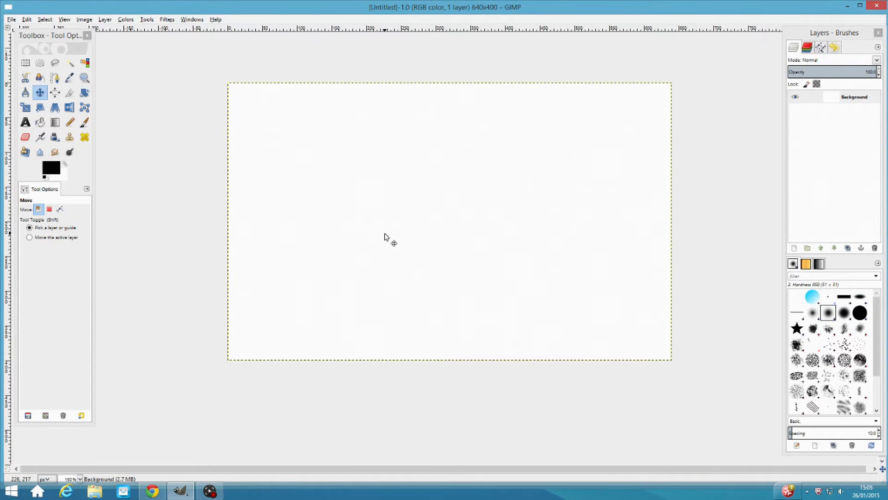
pyautogui.moveTo(26, 122)
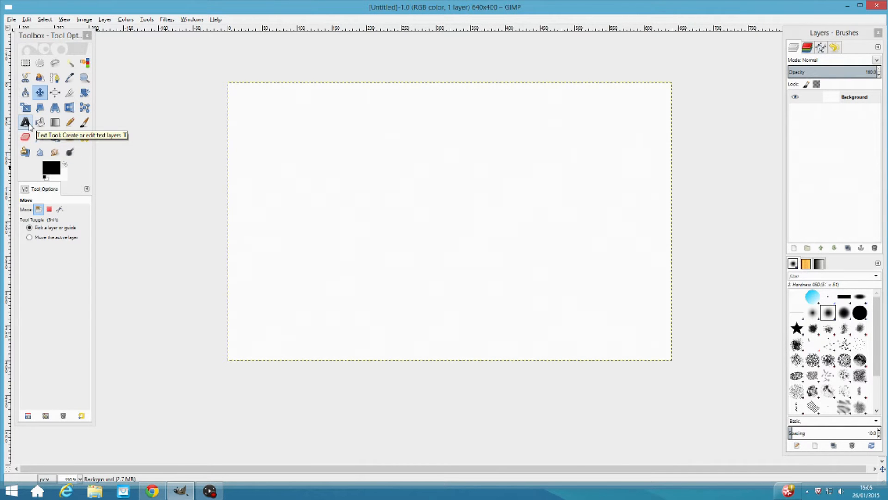
# - Create a 'Hello' text layer on the canvas at size 100, bold, in red (ff0000)
pyautogui.click(25, 122)
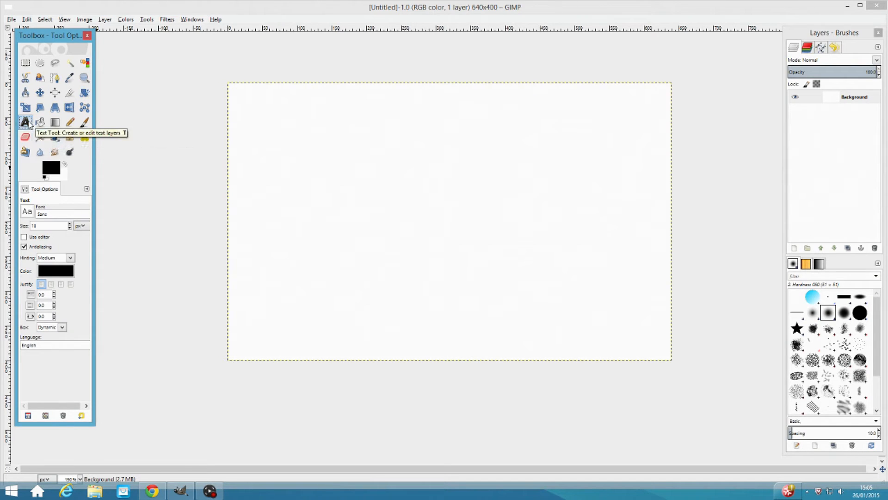
pyautogui.moveTo(366, 186)
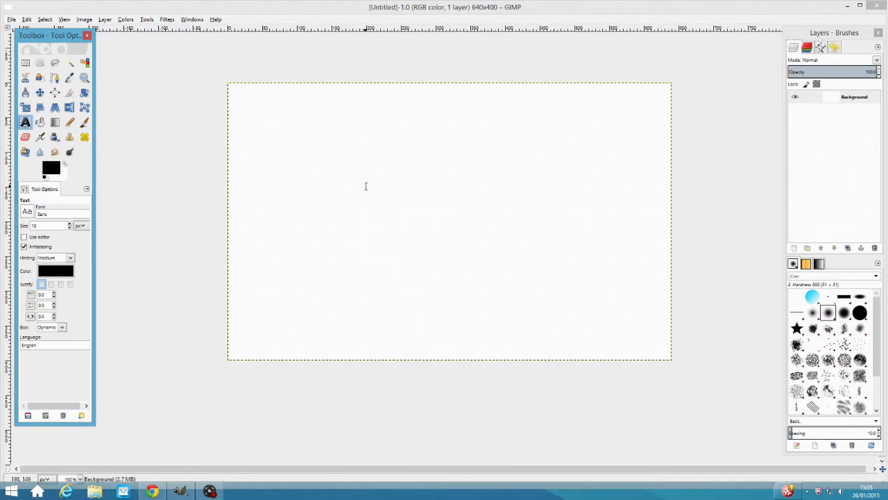
pyautogui.click(365, 187)
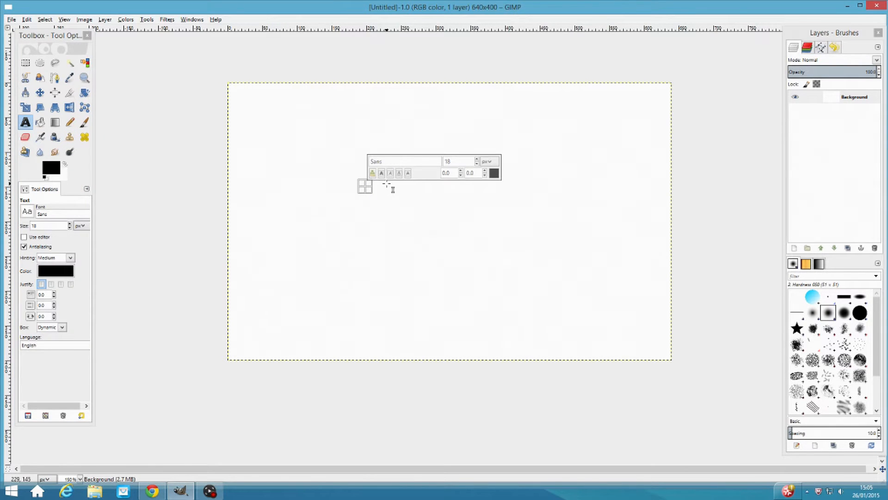
pyautogui.write('H')
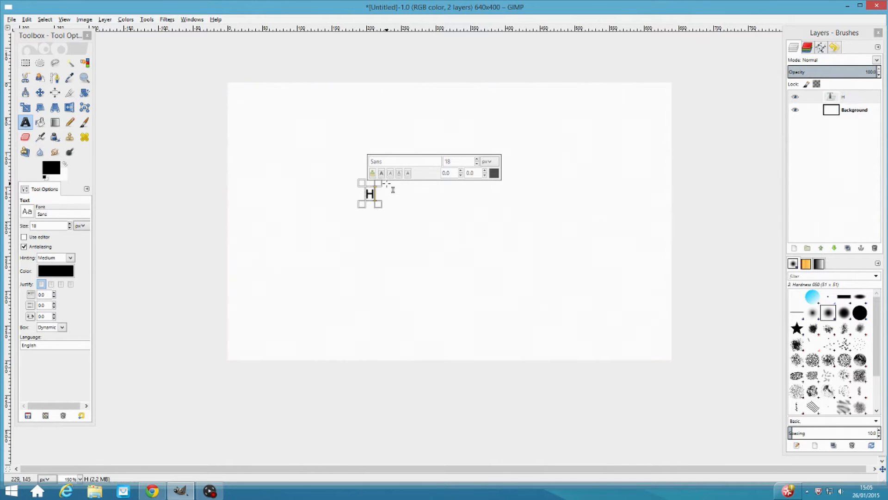
pyautogui.write('ello')
pyautogui.click(459, 161)
pyautogui.write('100')
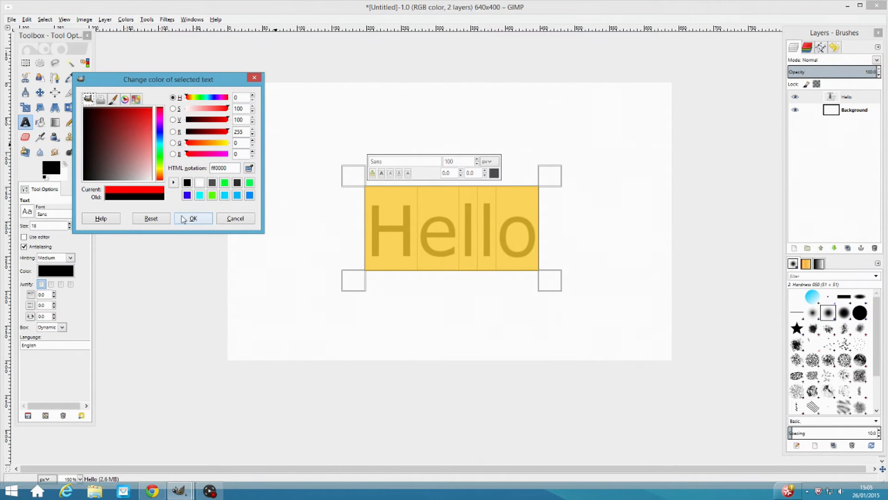
pyautogui.click(192, 218)
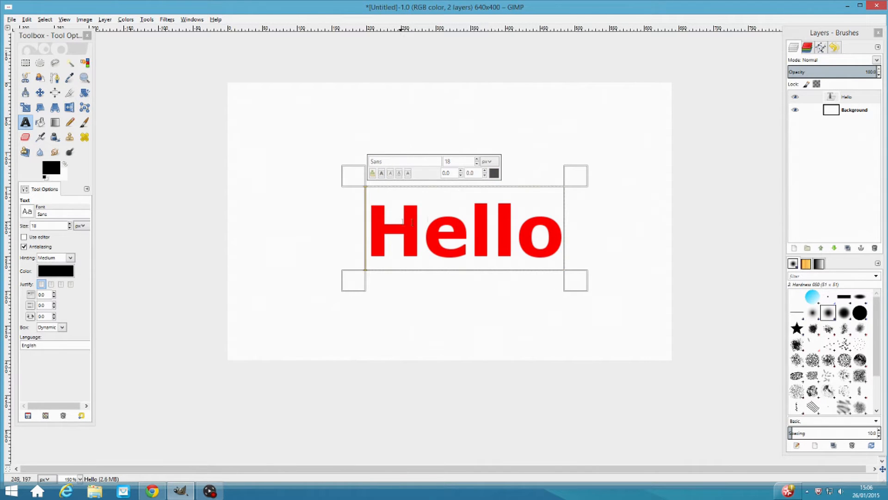
# - Turn the Hello layer's letter shapes into a selection with Alpha to Selection
pyautogui.rightClick(847, 97)
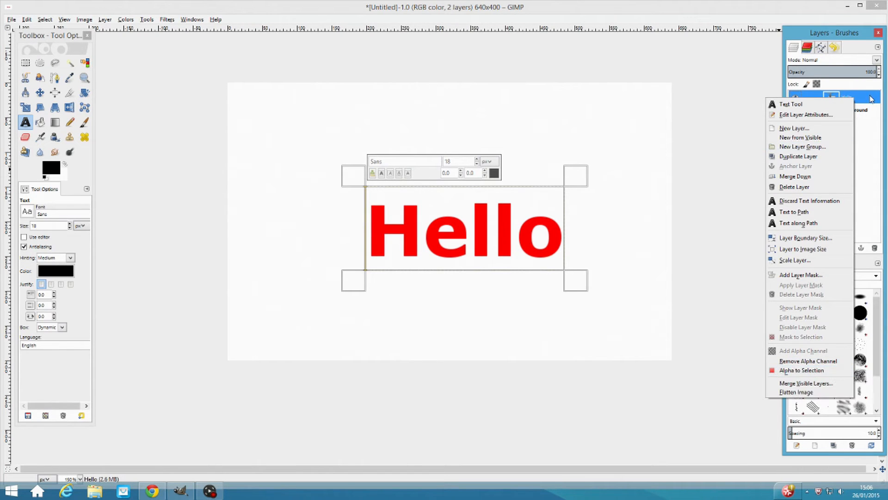
pyautogui.moveTo(801, 370)
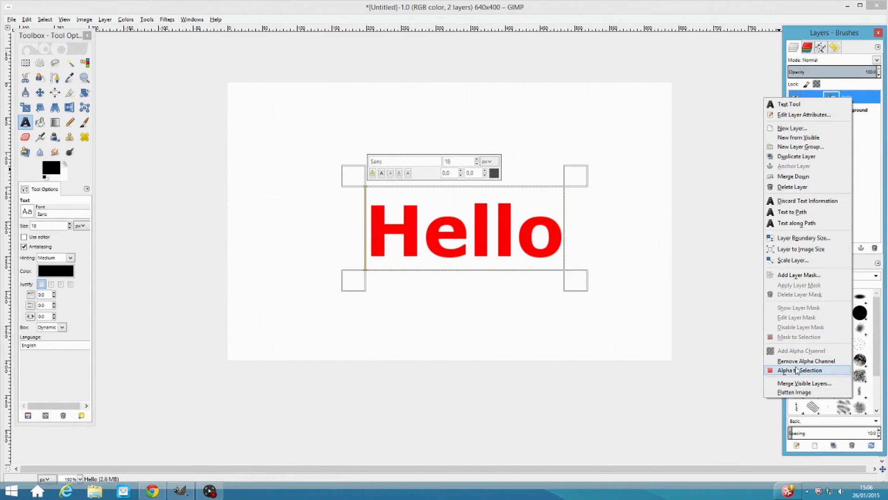
pyautogui.click(796, 370)
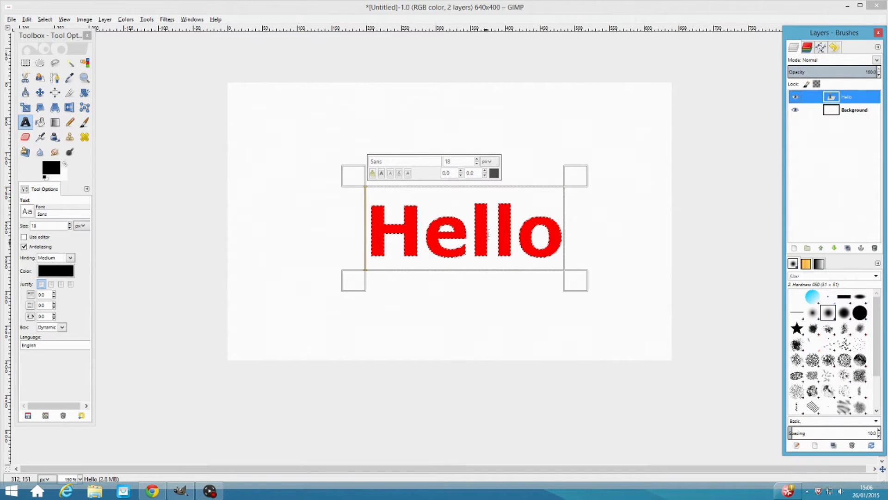
pyautogui.click(40, 93)
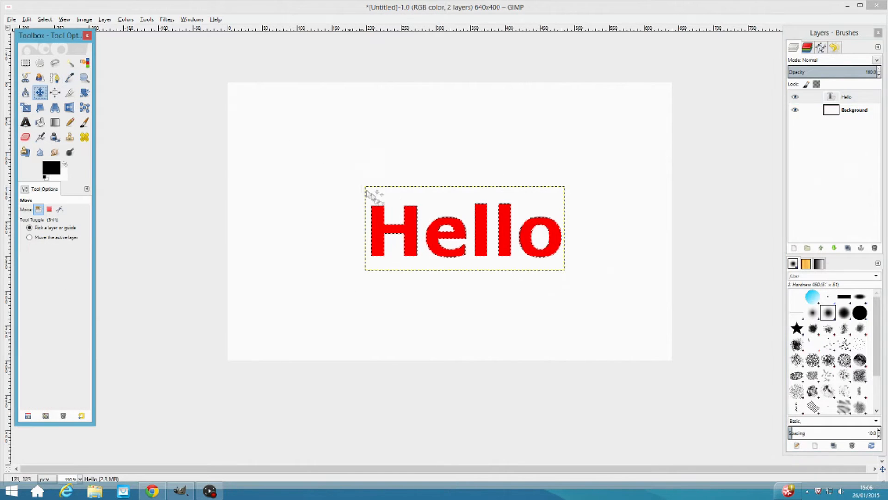
pyautogui.click(846, 96)
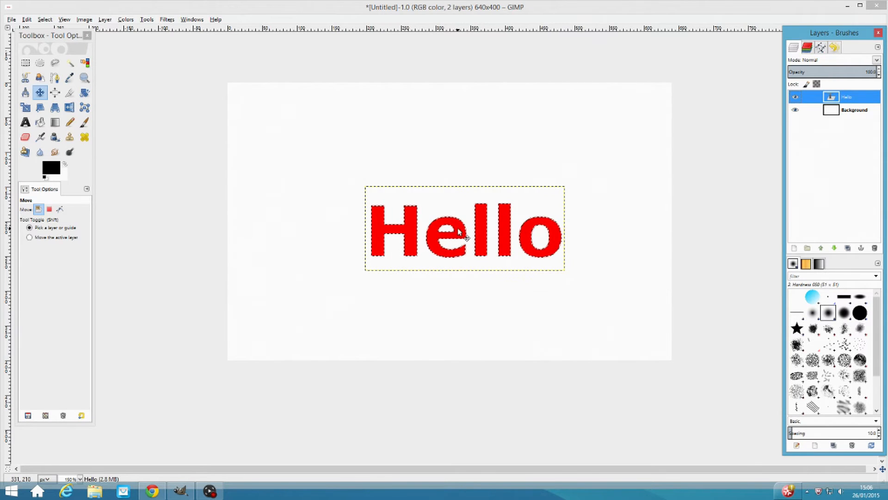
# - Grow the letter selection a few pixels outward via Select > Grow
pyautogui.rightClick(459, 234)
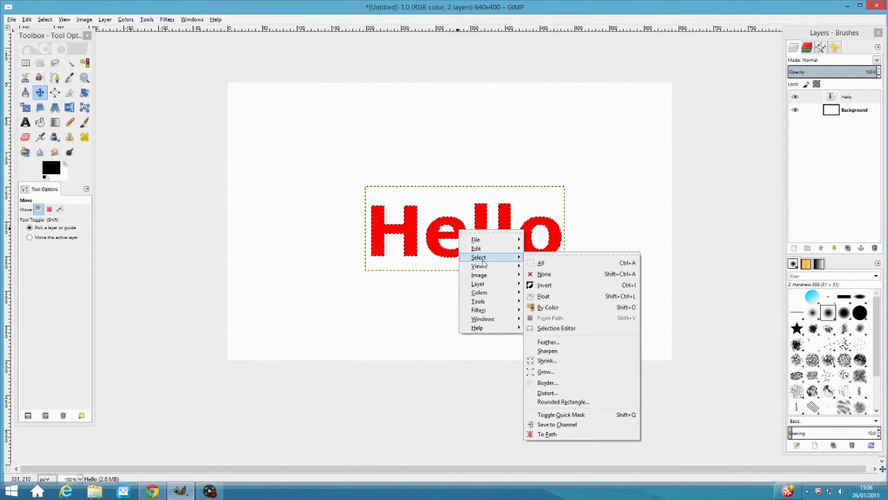
pyautogui.click(545, 372)
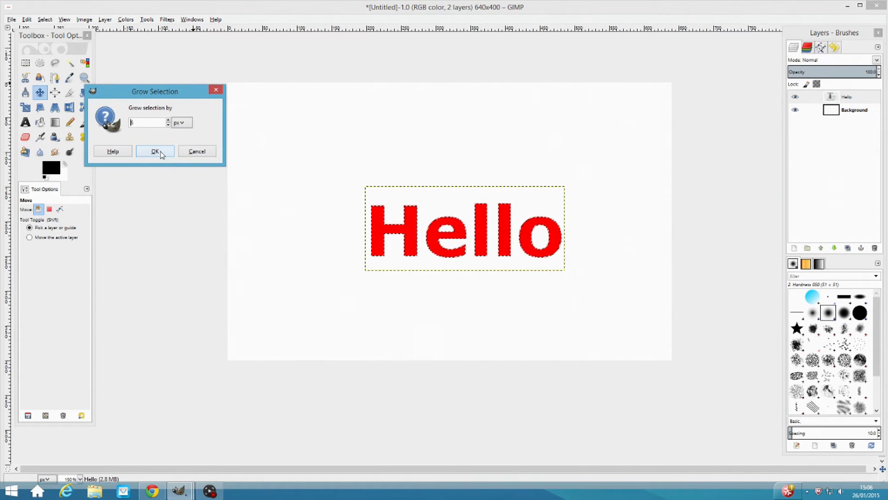
pyautogui.click(155, 151)
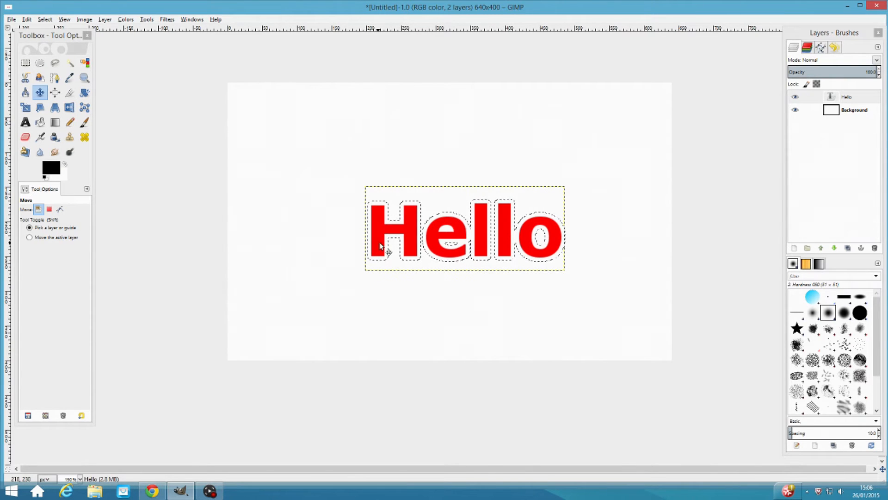
pyautogui.moveTo(142, 163)
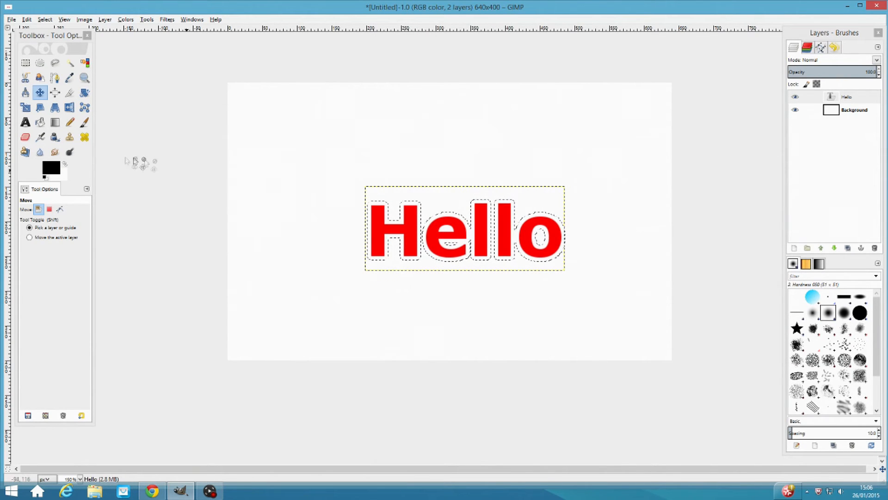
pyautogui.moveTo(49, 168)
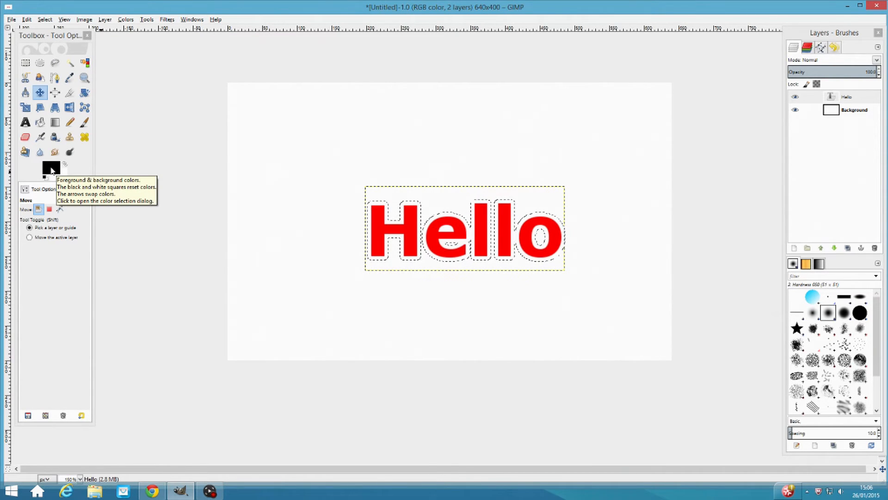
# - Add a new layer filled with the black foreground colour above Hello
pyautogui.click(51, 168)
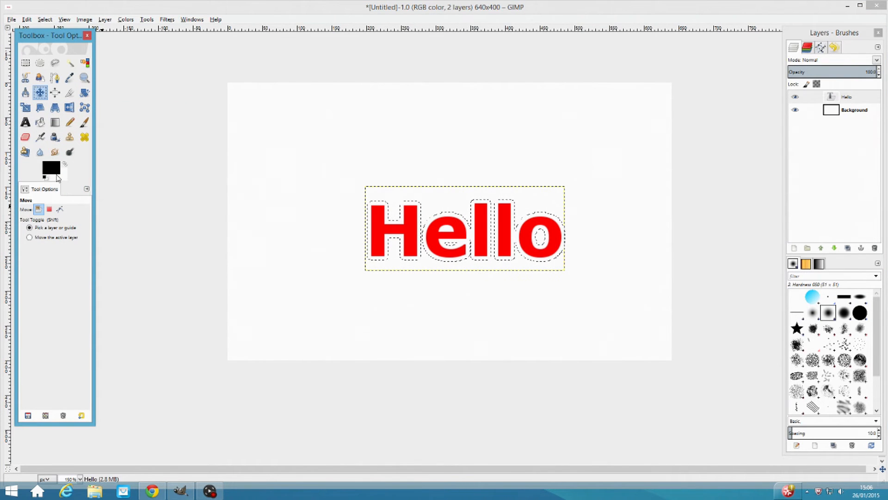
pyautogui.moveTo(50, 168)
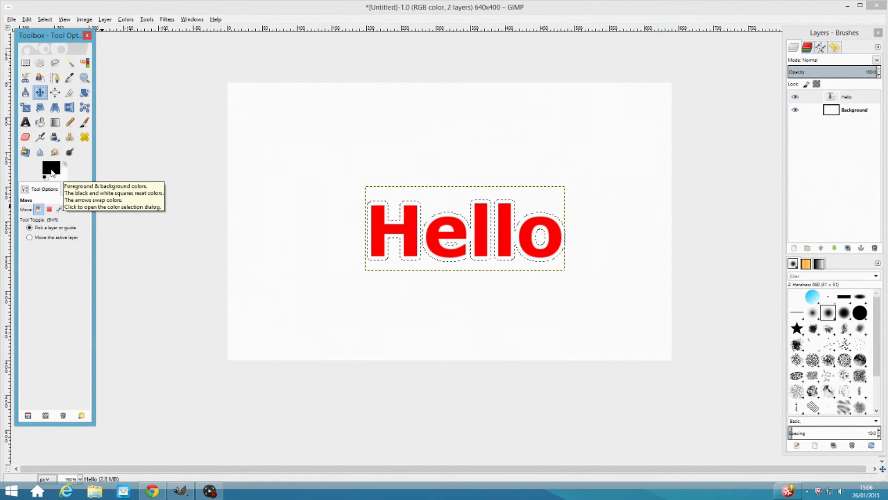
pyautogui.moveTo(462, 280)
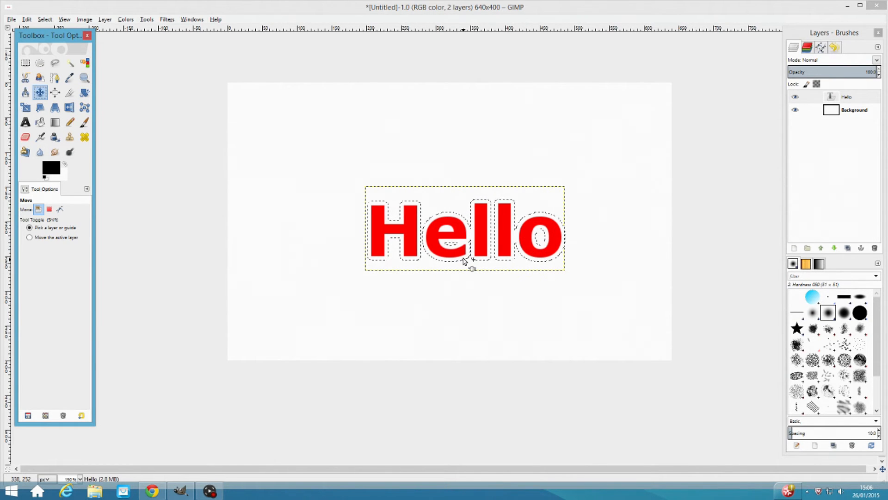
pyautogui.press('ctrl+shift+n')
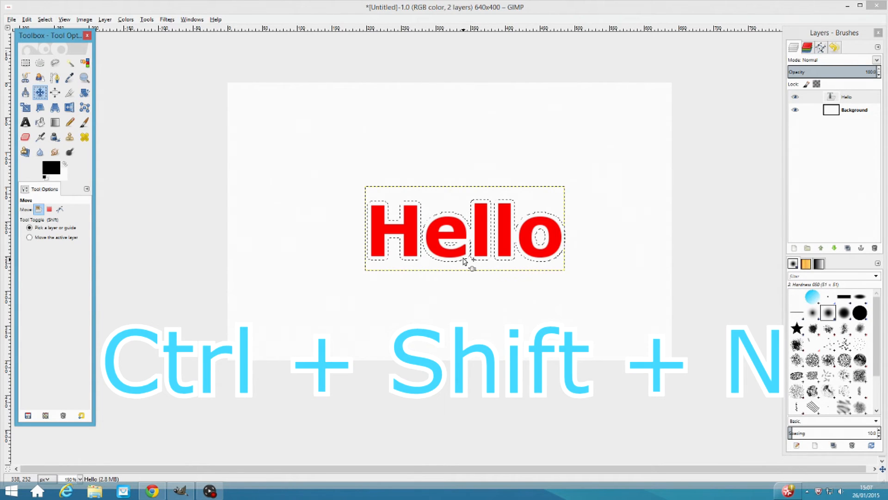
pyautogui.press('ctrl+shift+n')
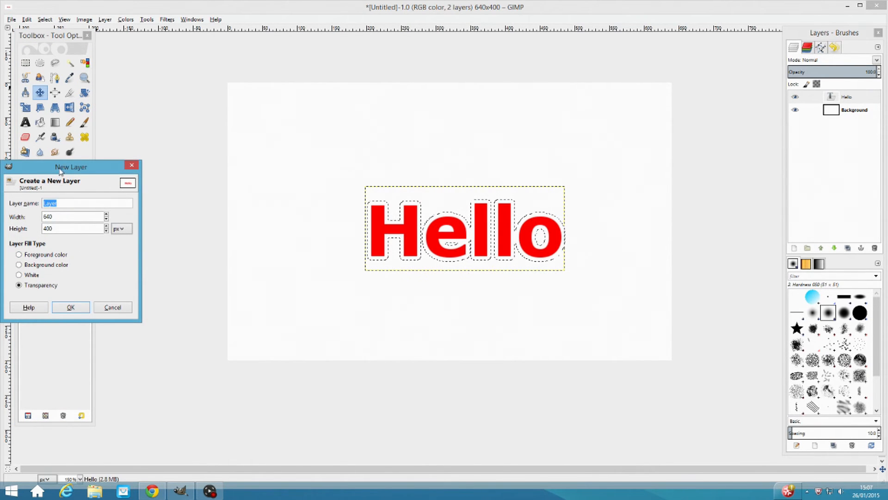
pyautogui.moveTo(71, 166); pyautogui.dragTo(322, 133)
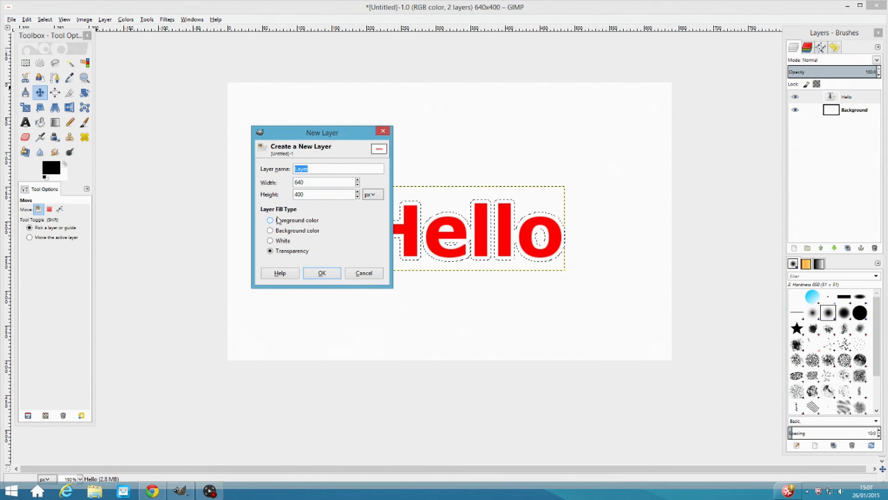
pyautogui.click(321, 273)
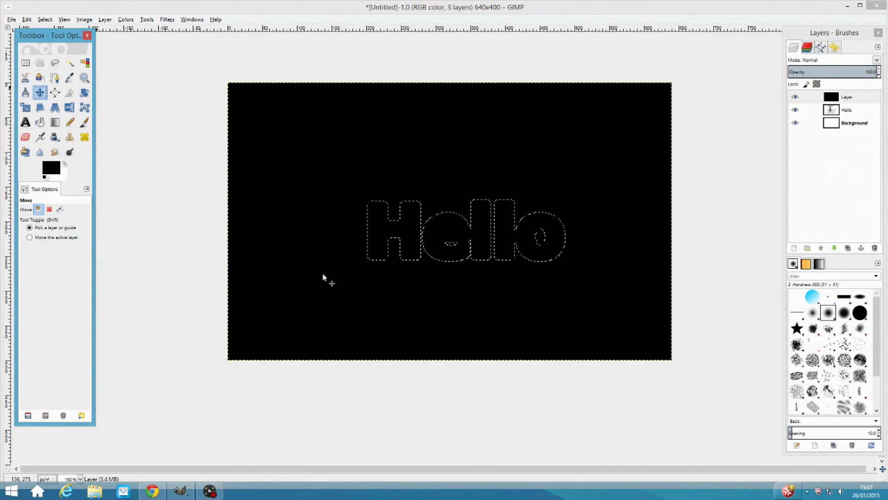
pyautogui.moveTo(412, 234)
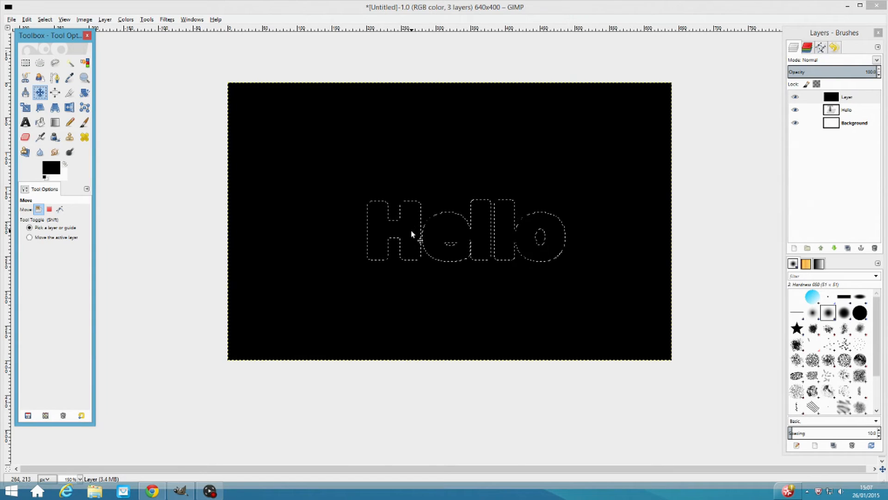
# - Clear the black outside the grown text shape and lower the layer beneath Hello
pyautogui.rightClick(412, 234)
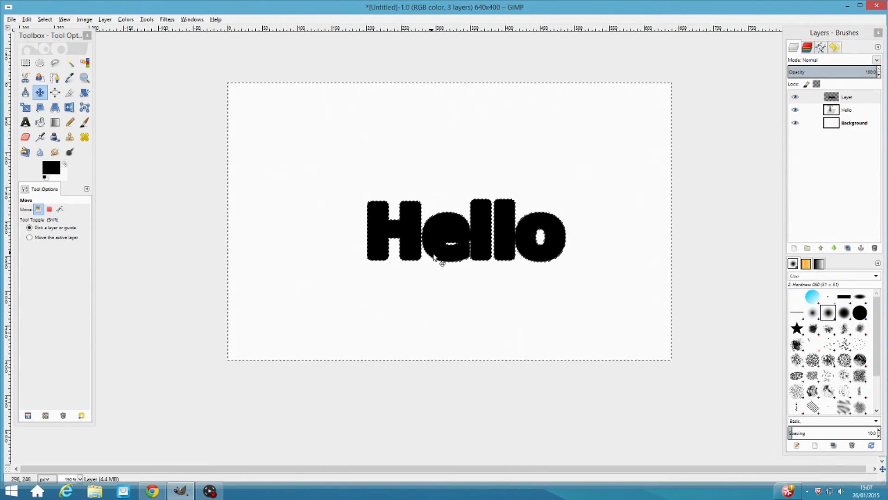
pyautogui.moveTo(490, 266)
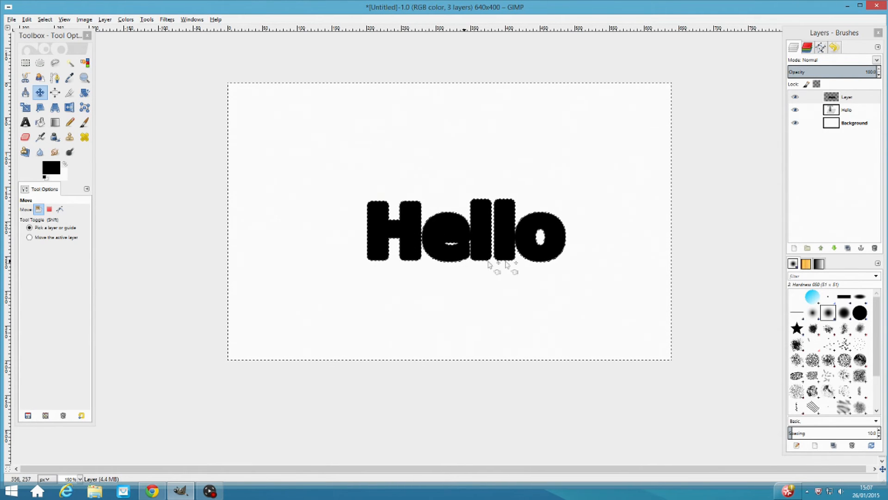
pyautogui.click(843, 110)
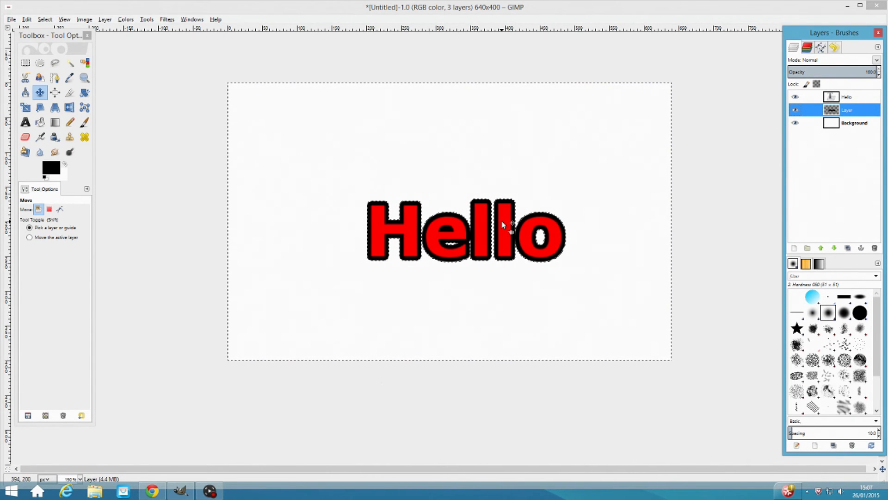
# - Deselect everything and link the outline layer with the Hello layer
pyautogui.press('ctrl+shift+a')
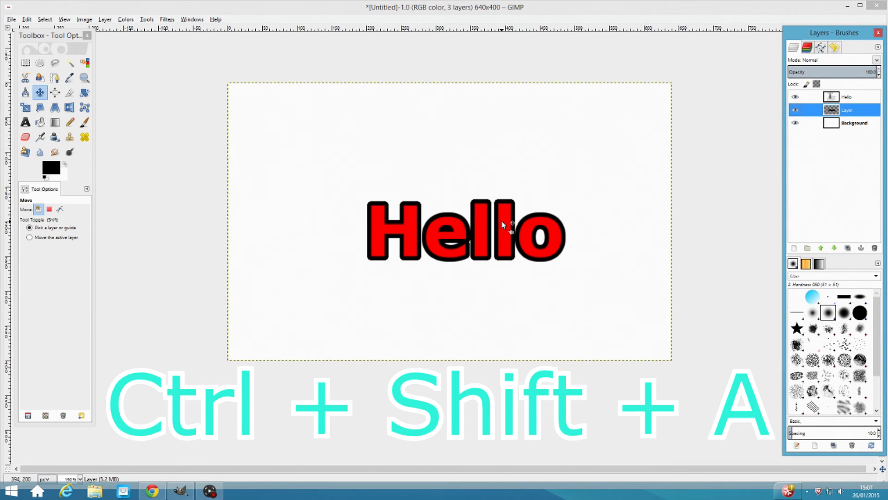
pyautogui.press('ctrl+shift+a')
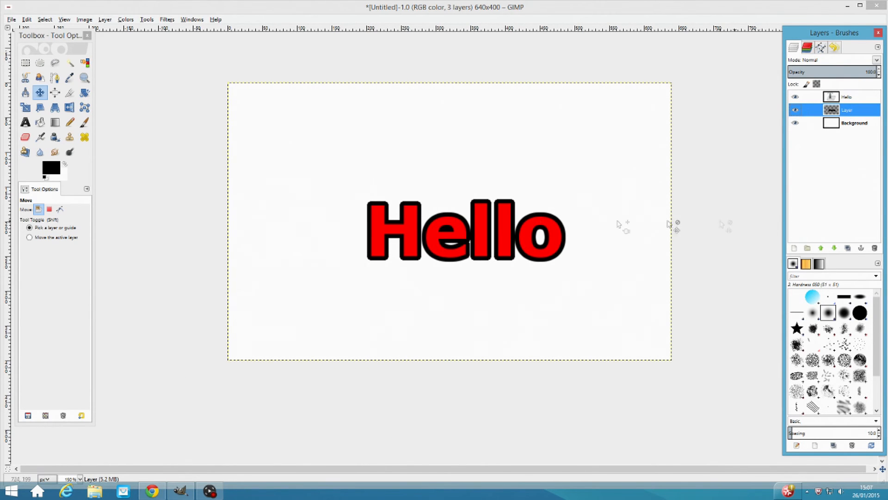
pyautogui.moveTo(422, 227)
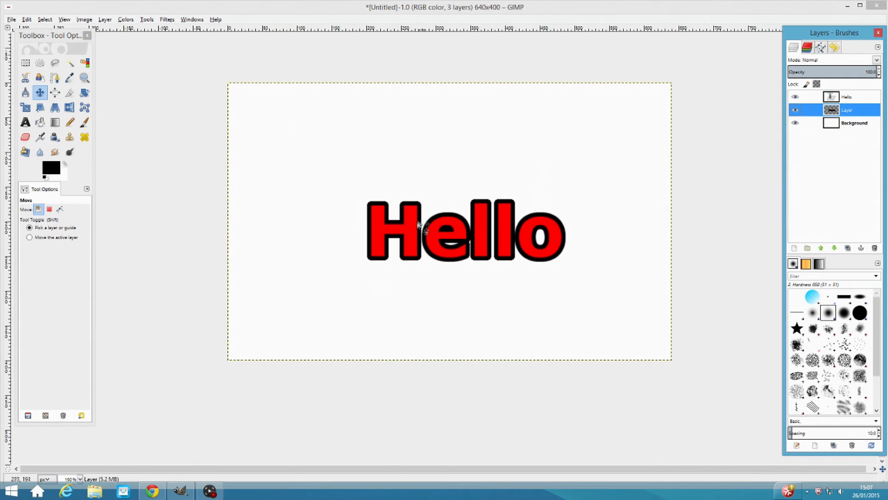
pyautogui.moveTo(496, 244)
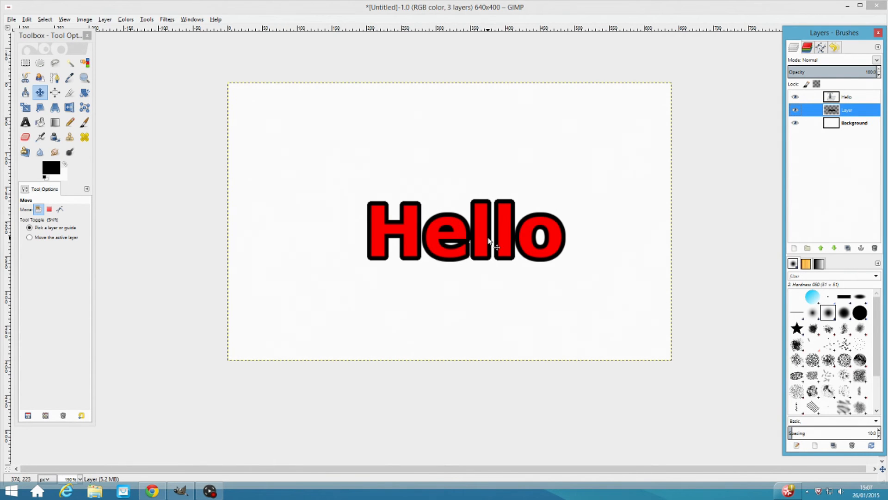
pyautogui.click(808, 109)
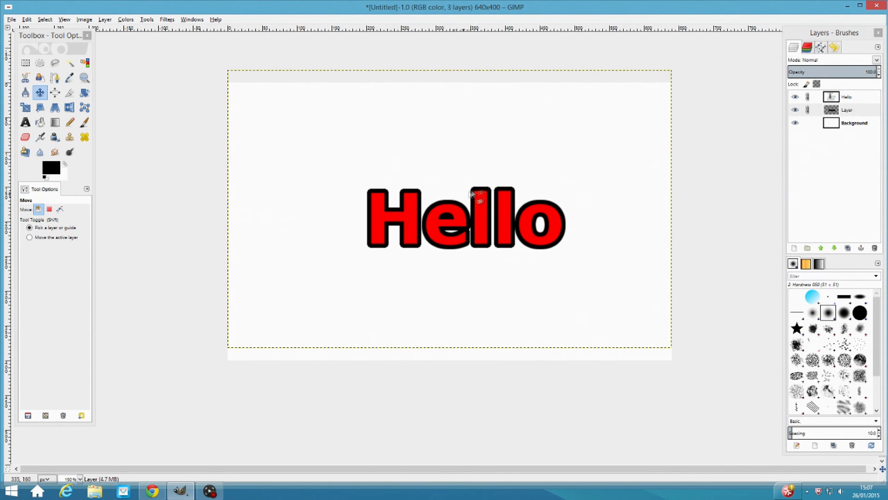
pyautogui.moveTo(484, 178)
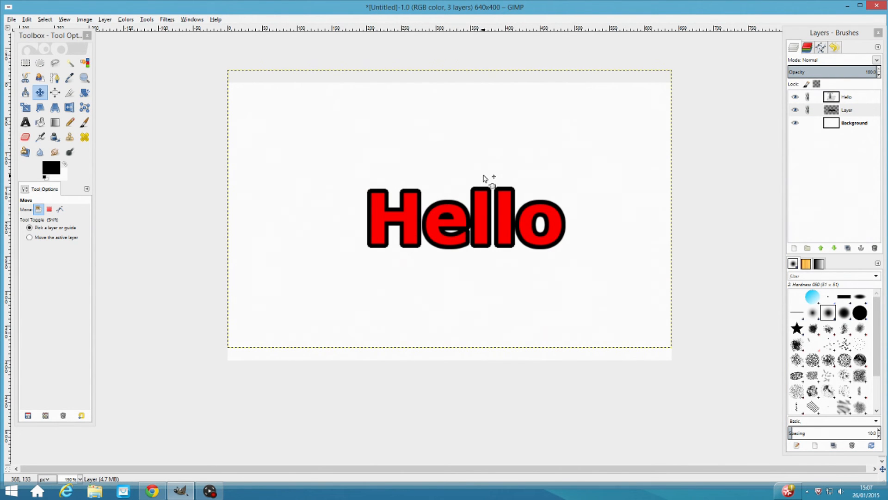
pyautogui.moveTo(515, 168)
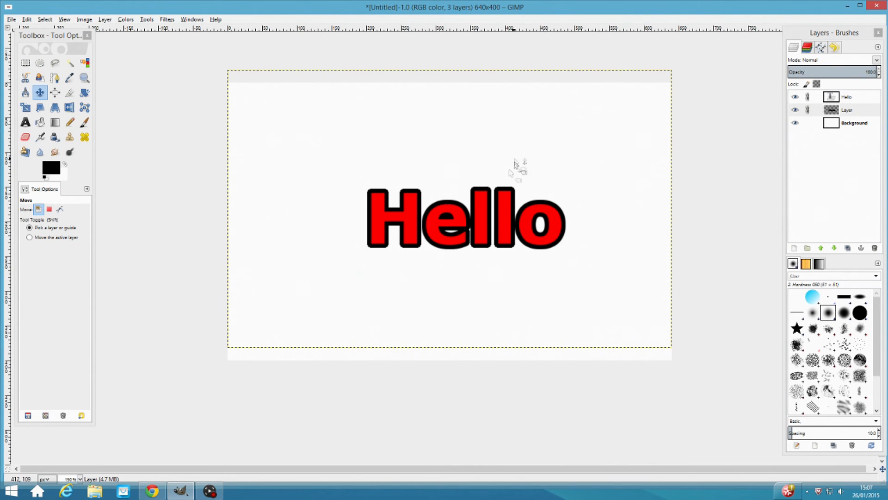
pyautogui.moveTo(478, 227)
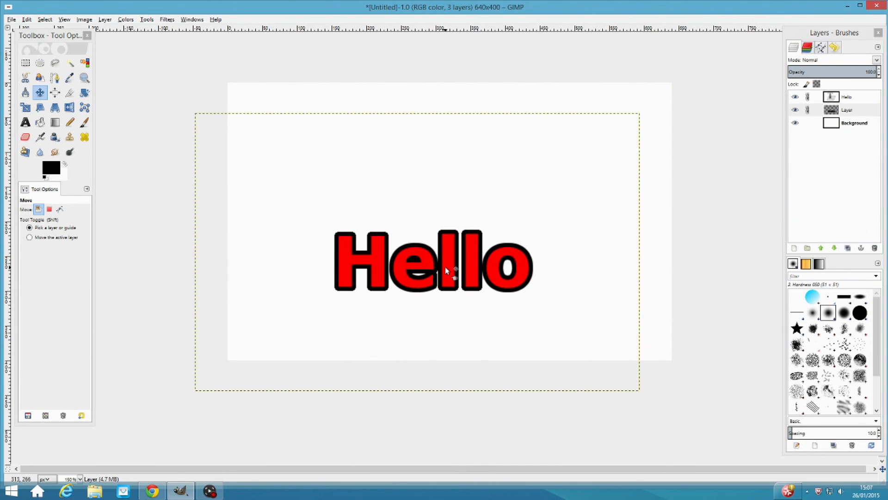
pyautogui.moveTo(201, 480)
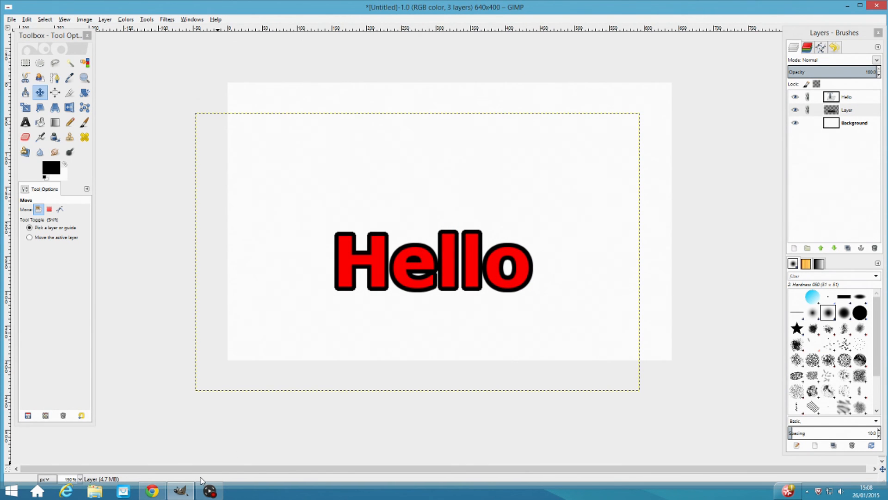
pyautogui.moveTo(673, 188)
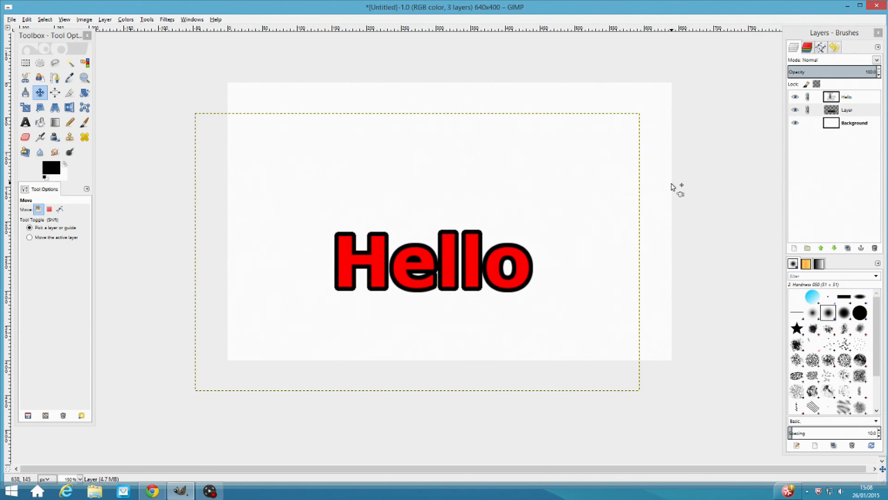